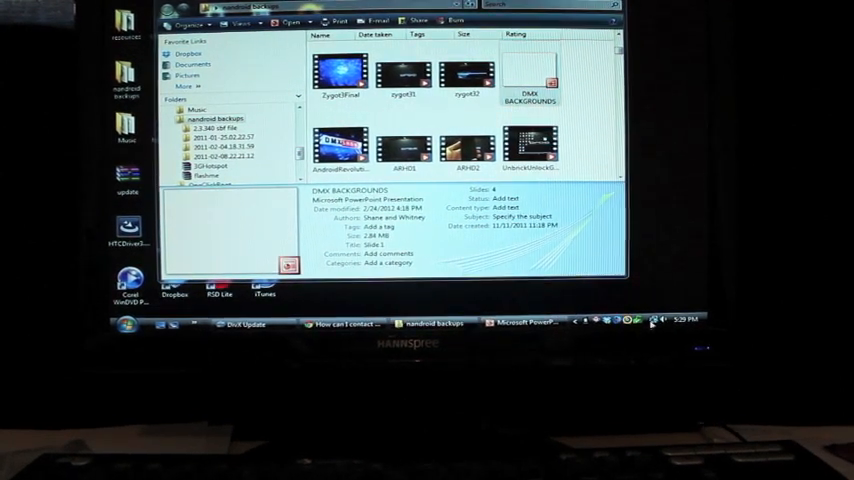
Show the wireless network status and bring up the Connect to a network dialog
left_click(660, 320)
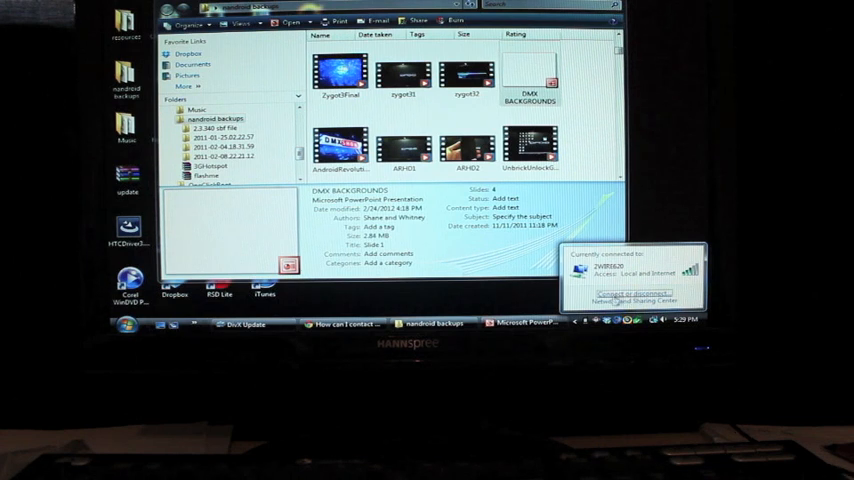
left_click(616, 292)
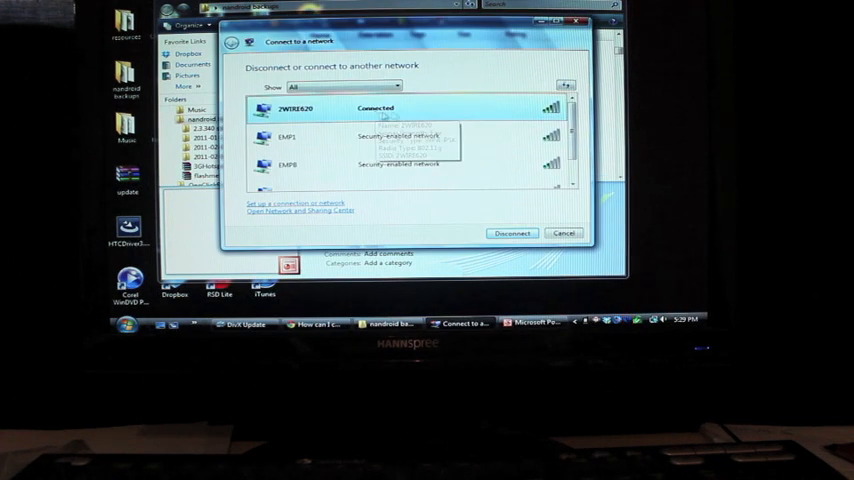
Disconnect from the current network, pick the AndroidAP hotspot and enter its passphrase
left_click(512, 232)
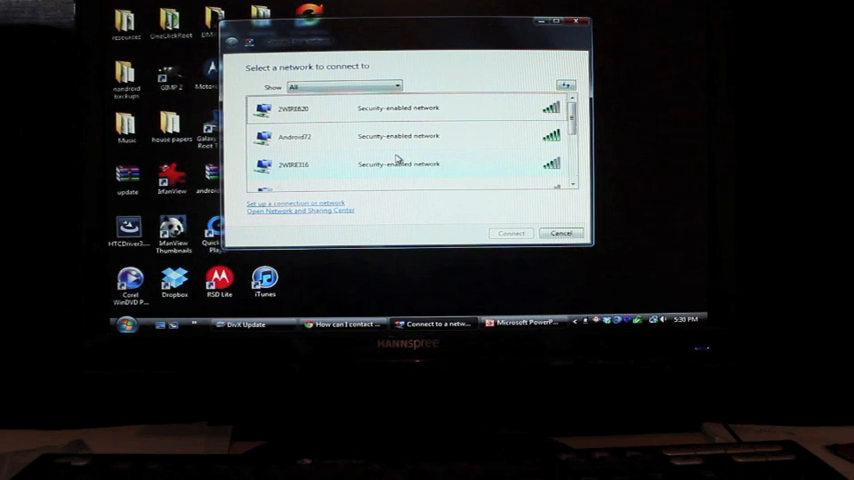
double_click(296, 136)
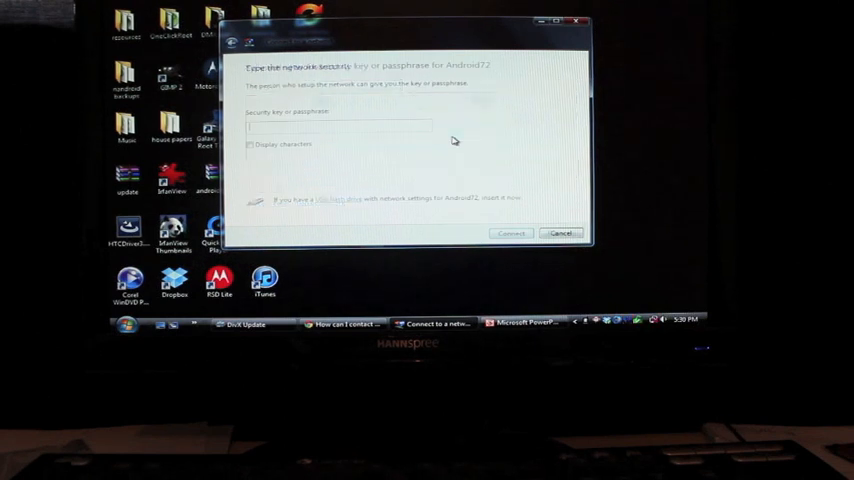
type("••")
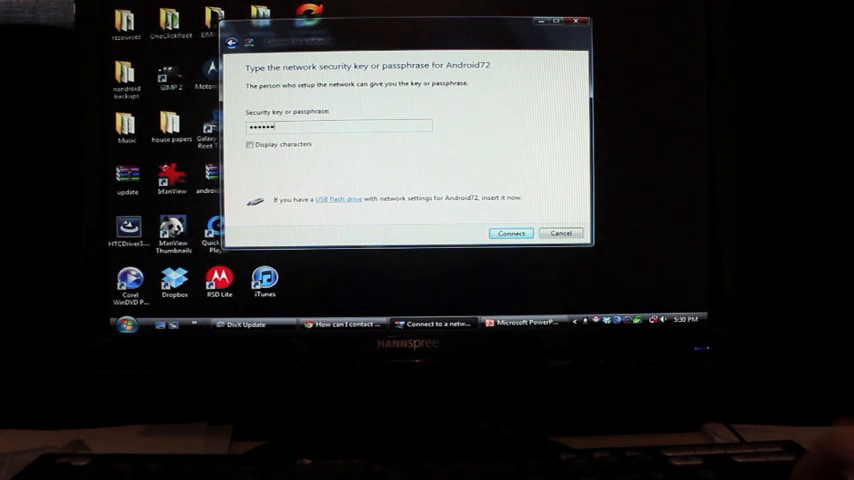
Connect to AndroidAP with the entered key and close the connection result
left_click(510, 232)
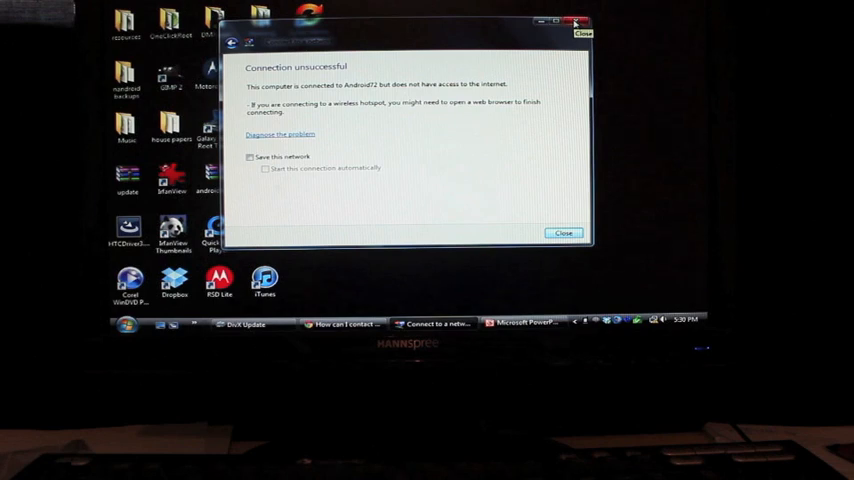
left_click(564, 232)
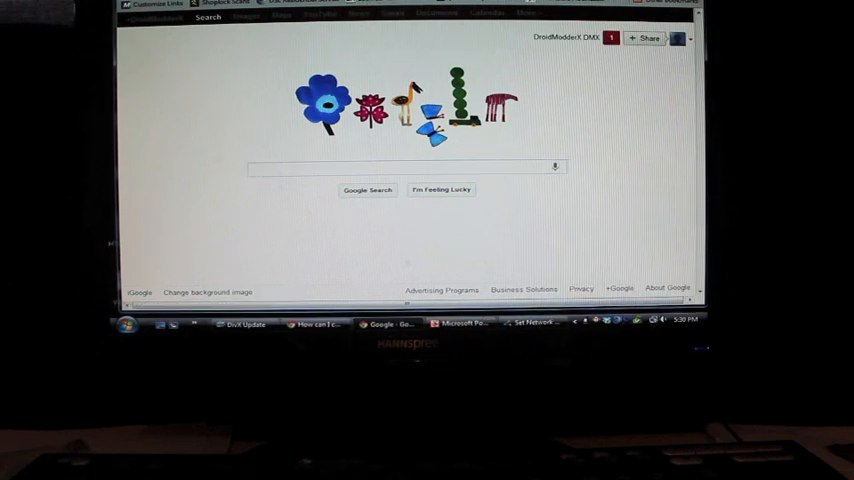
Begin entering 'sp' for the speed test site in the address bar
type("sp")
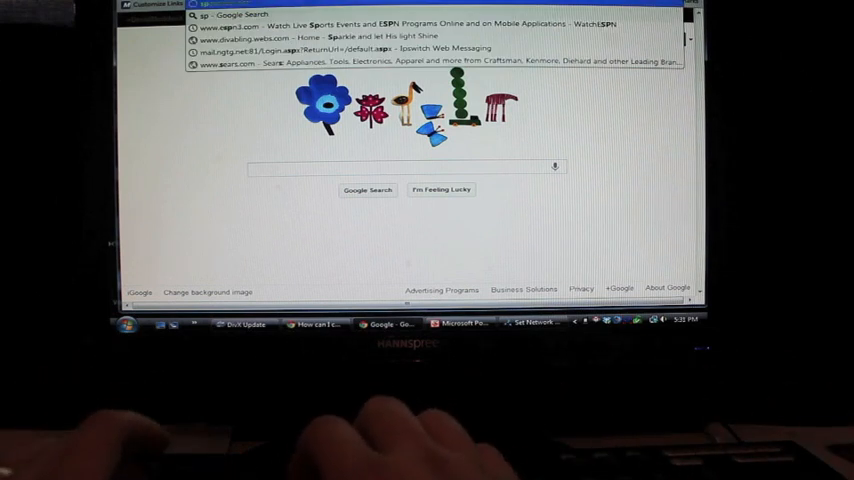